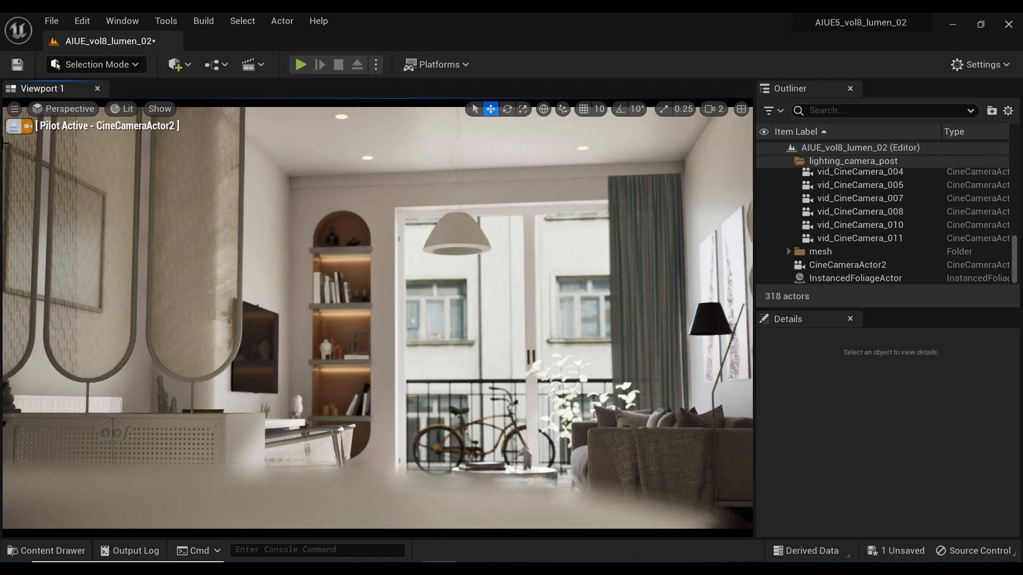
{"action": "mouse_move", "coordinate": [12, 127]}
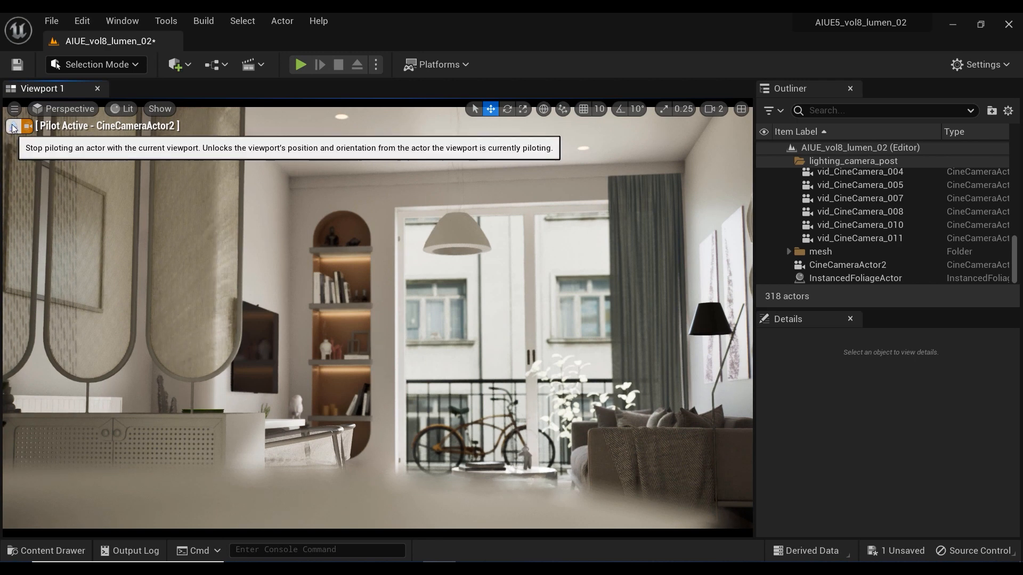
Step: Stop piloting the cine camera to return to the free viewport view
{"action": "left_click", "coordinate": [11, 127]}
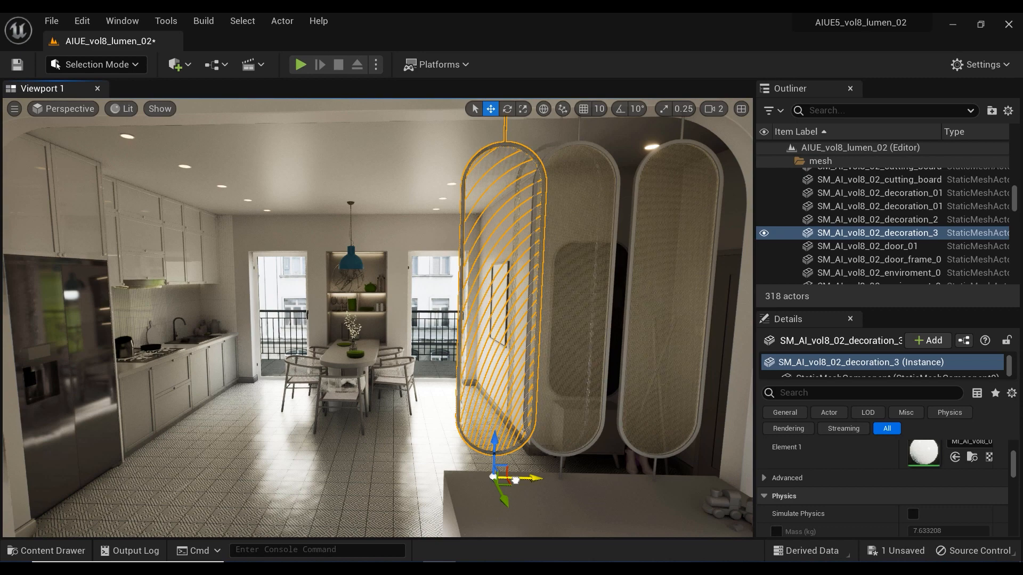
Step: Delete the two extra oval decoration panels and switch the editor to Modeling Mode
{"action": "left_click_drag", "start_coordinate": [515, 476], "coordinate": [460, 476]}
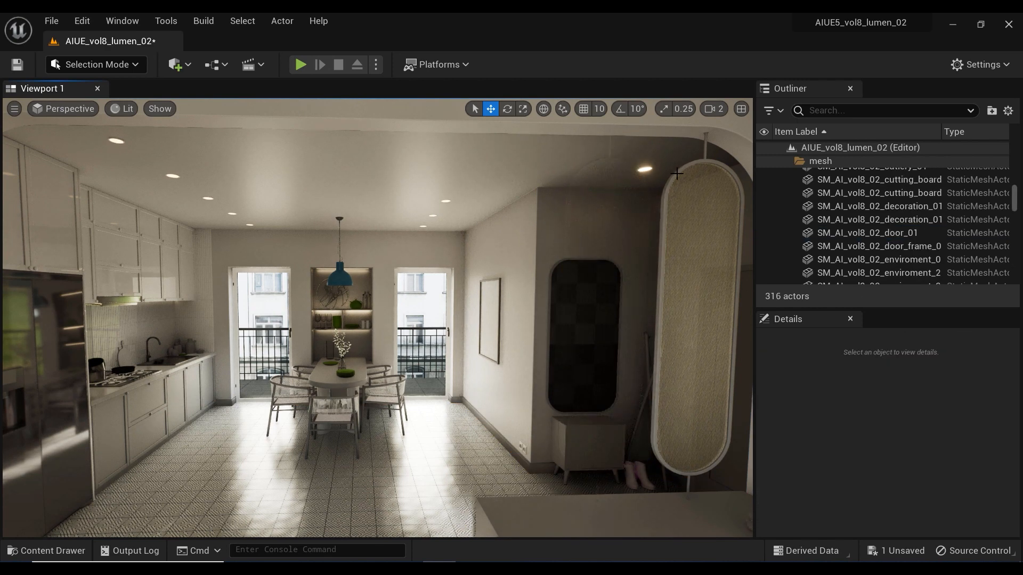
{"action": "left_click", "coordinate": [96, 64]}
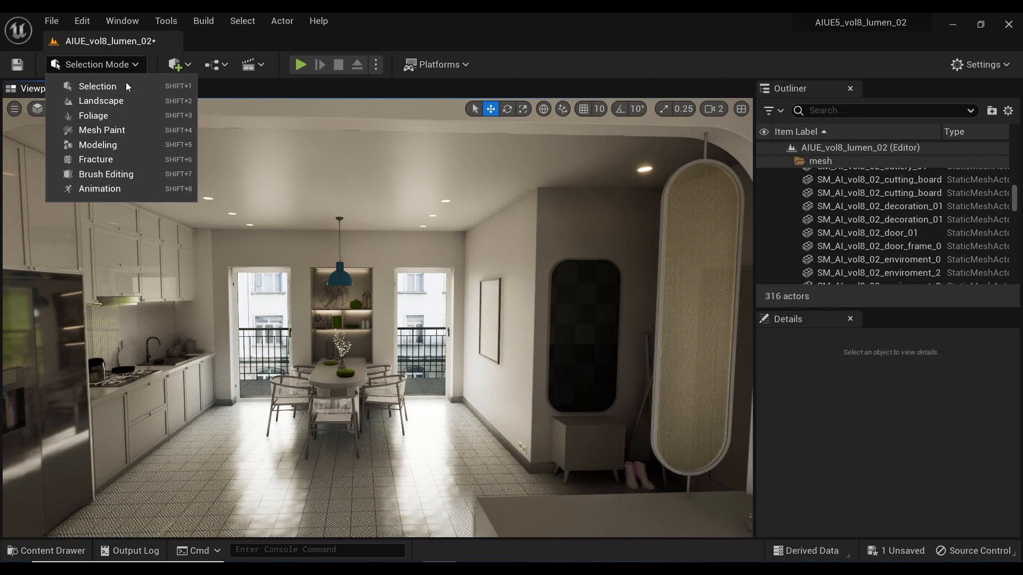
{"action": "left_click", "coordinate": [97, 144]}
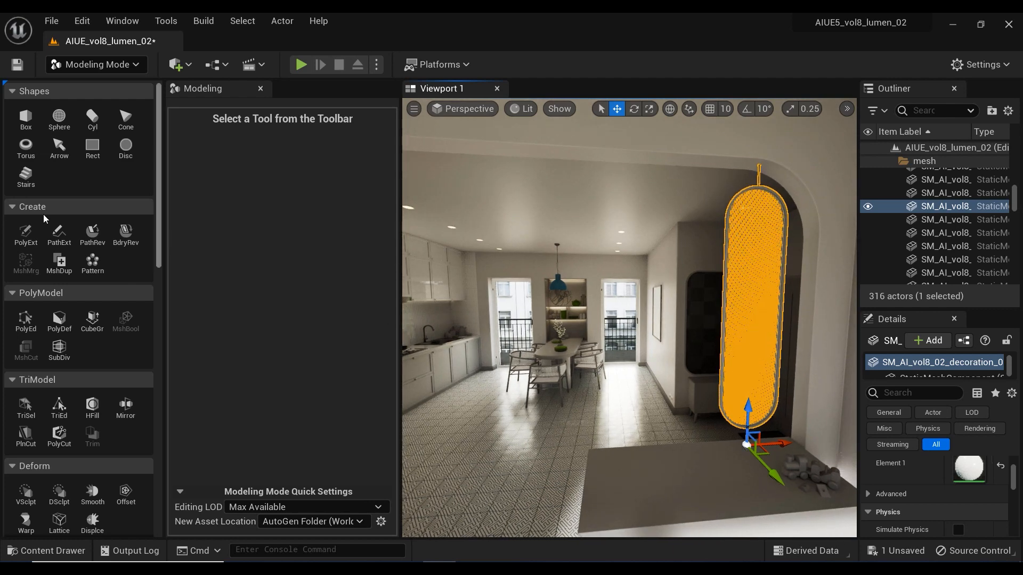
{"action": "mouse_move", "coordinate": [92, 261]}
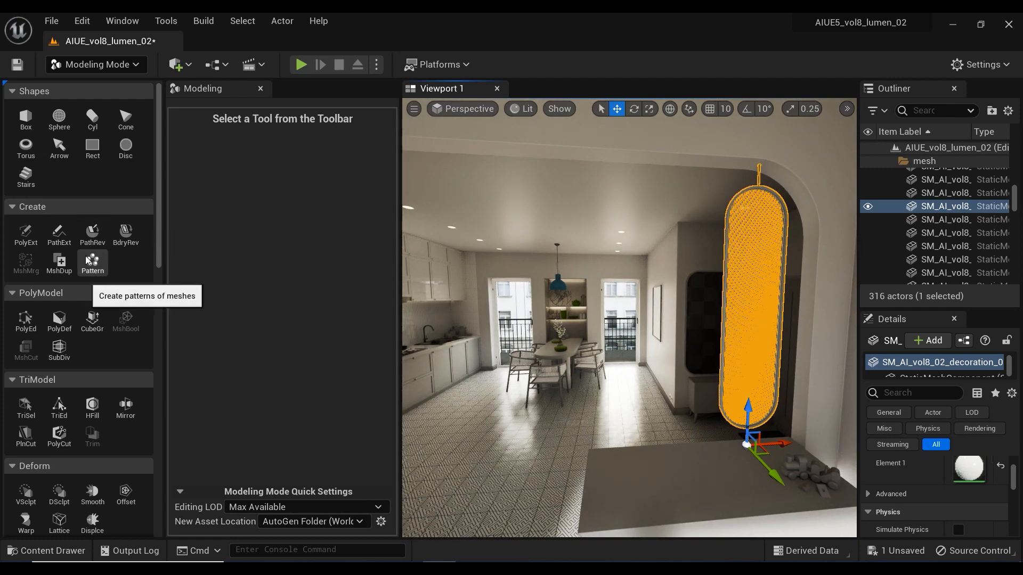
Step: Pattern the panel with Count 6 and Step Size spacing of 61.306193
{"action": "left_click", "coordinate": [92, 263]}
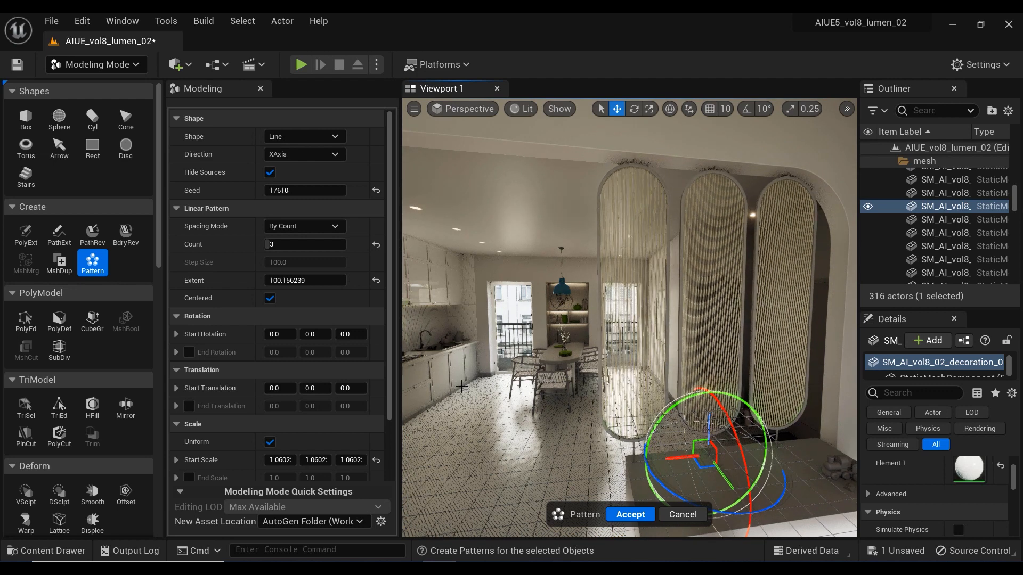
{"action": "mouse_move", "coordinate": [325, 143]}
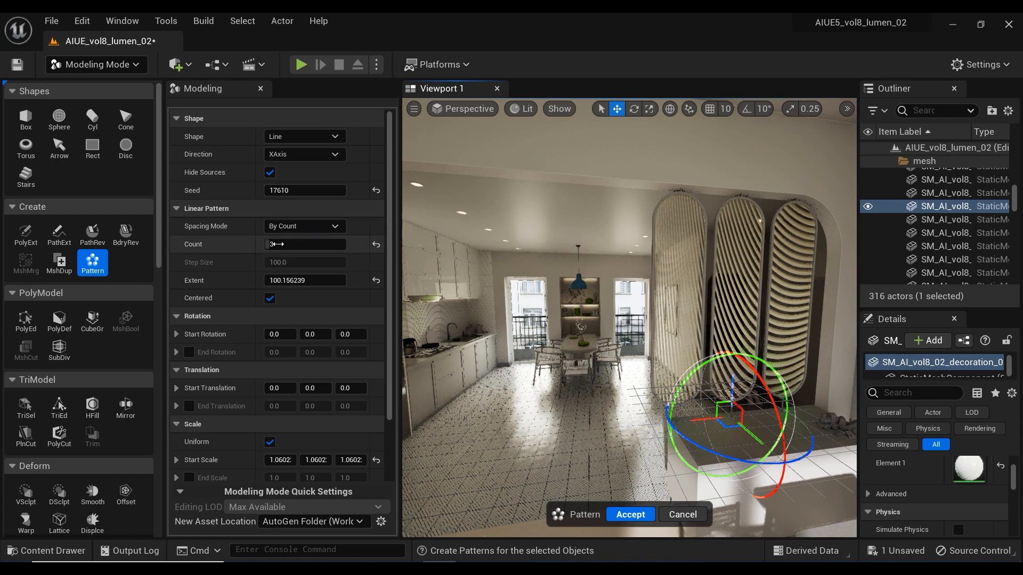
{"action": "type", "text": "6"}
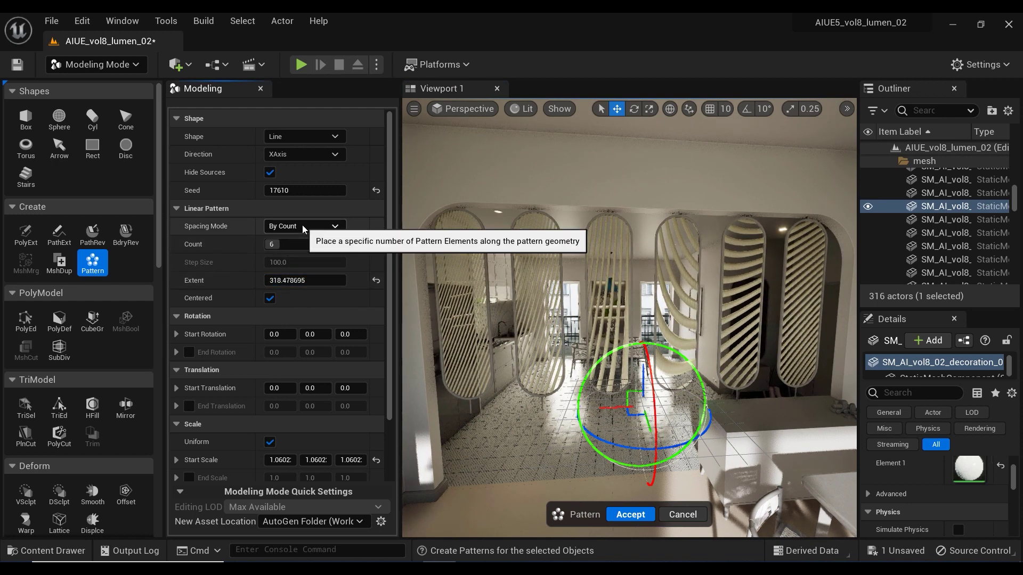
{"action": "left_click", "coordinate": [304, 226]}
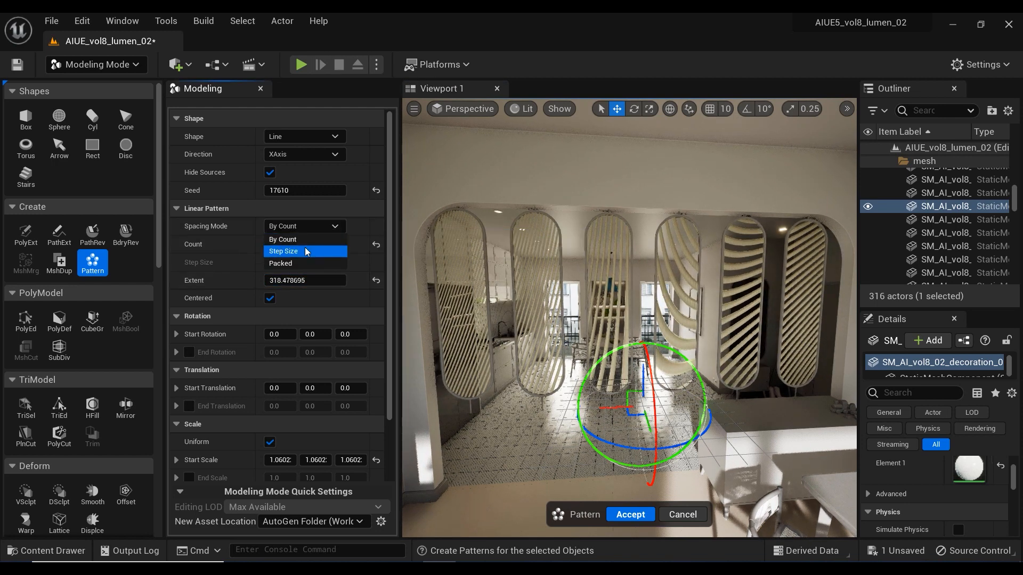
{"action": "left_click", "coordinate": [283, 251]}
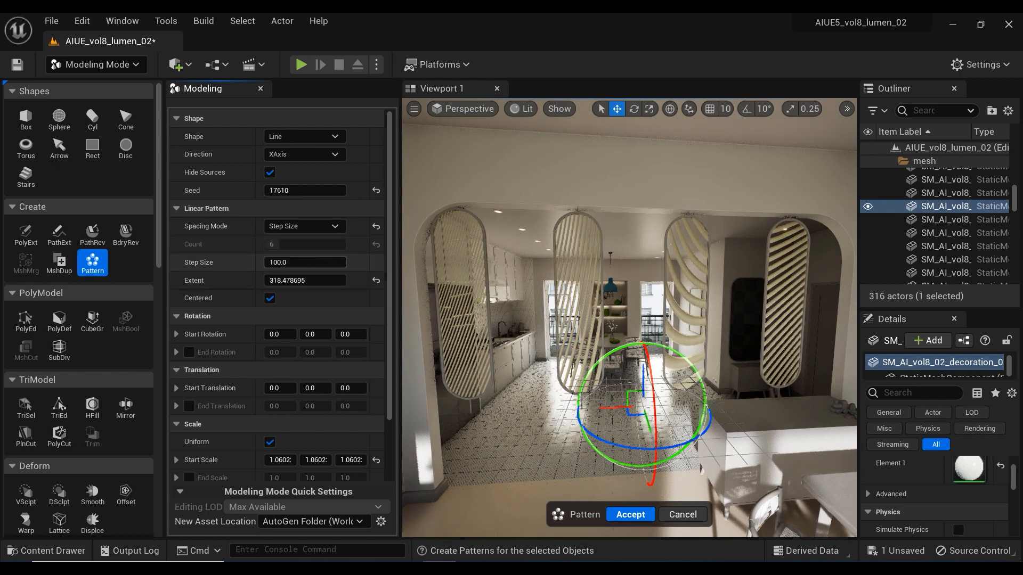
{"action": "type", "text": "61.306193"}
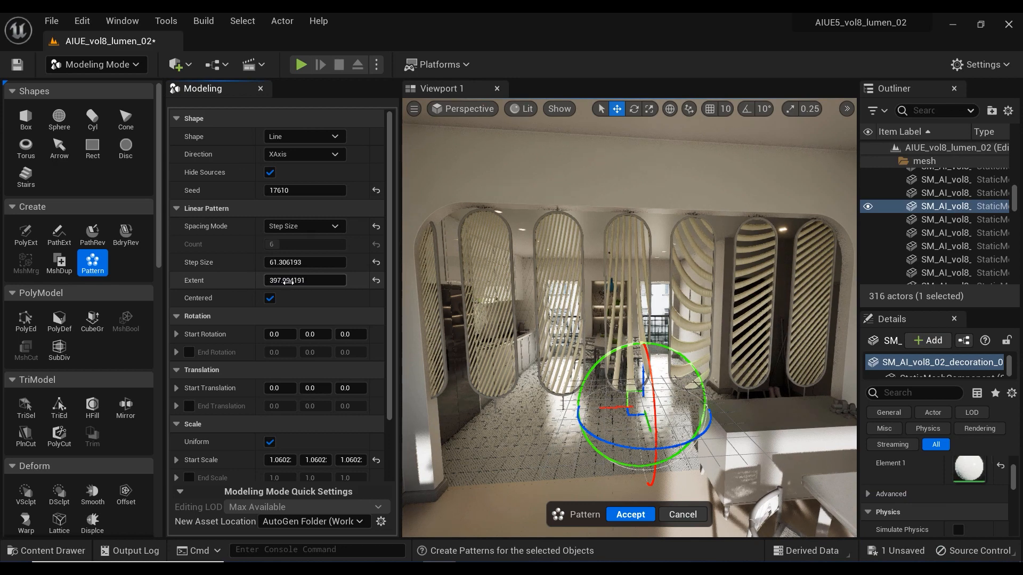
{"action": "type", "text": "319.377746"}
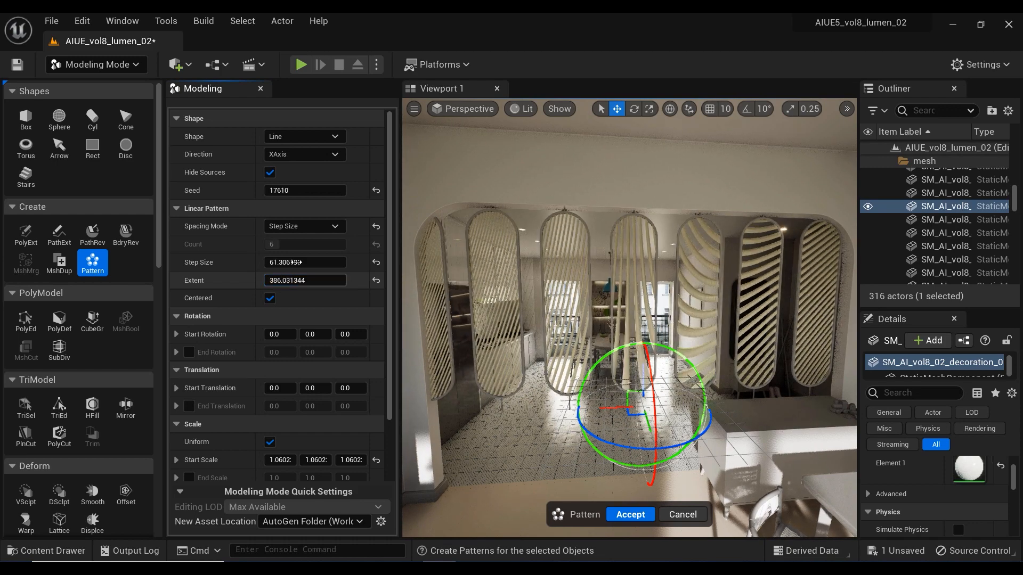
{"action": "left_click", "coordinate": [304, 136]}
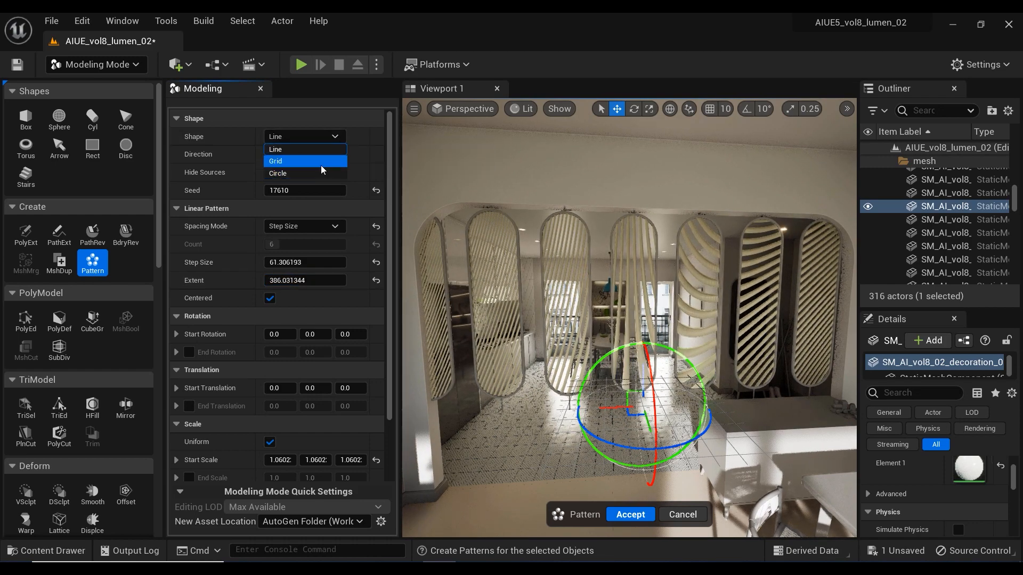
Step: Switch the pattern shape to Grid with 6 copies across
{"action": "left_click", "coordinate": [289, 161]}
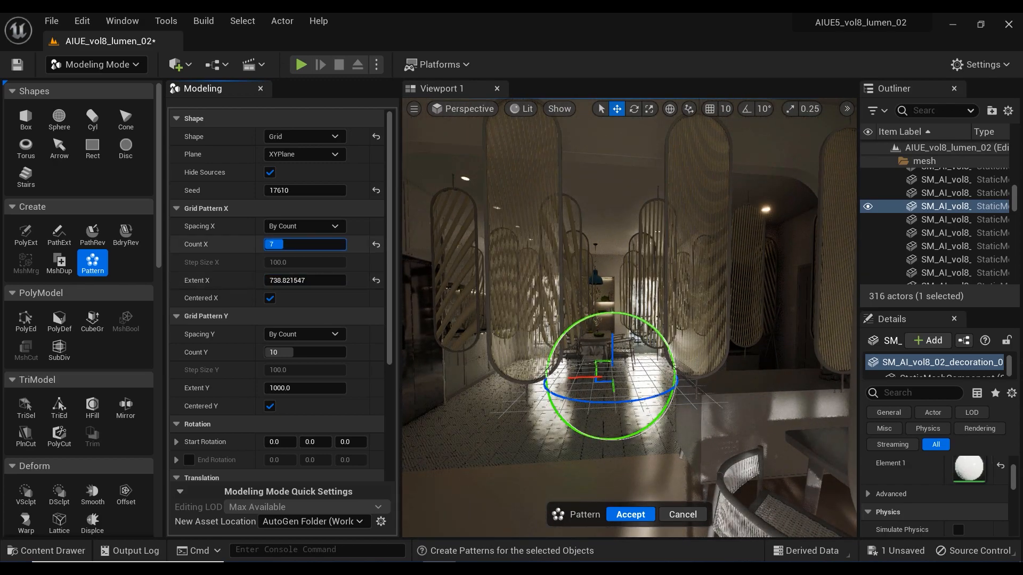
{"action": "type", "text": "6"}
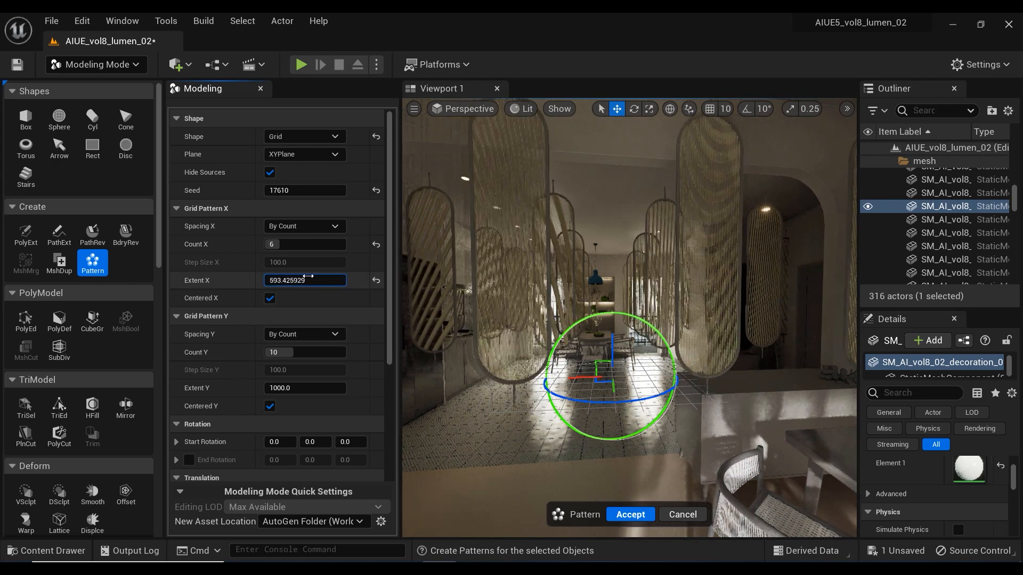
{"action": "mouse_move", "coordinate": [325, 226]}
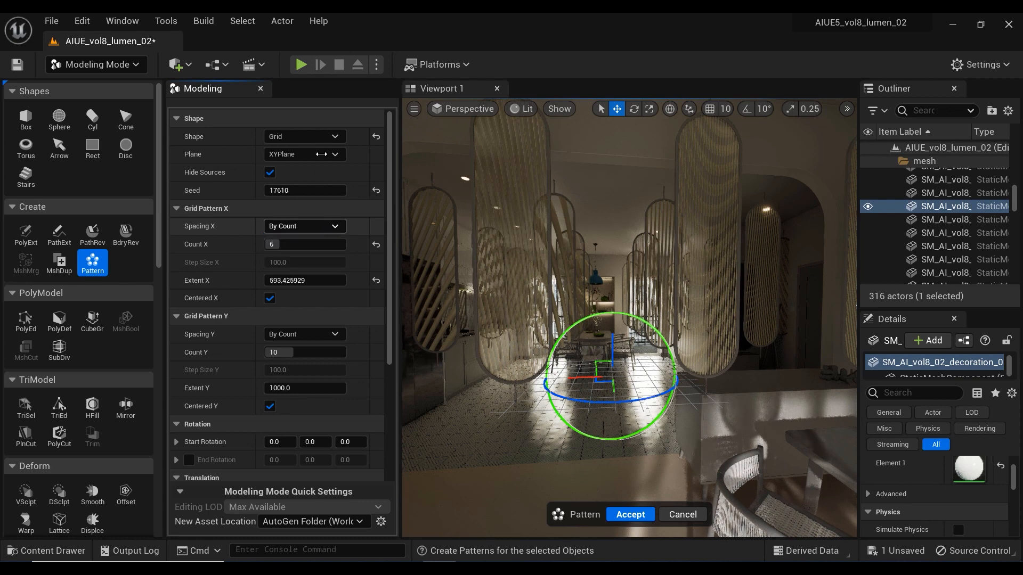
Step: Change the pattern to a Circle with 180 angle and By Count spacing
{"action": "left_click", "coordinate": [305, 136]}
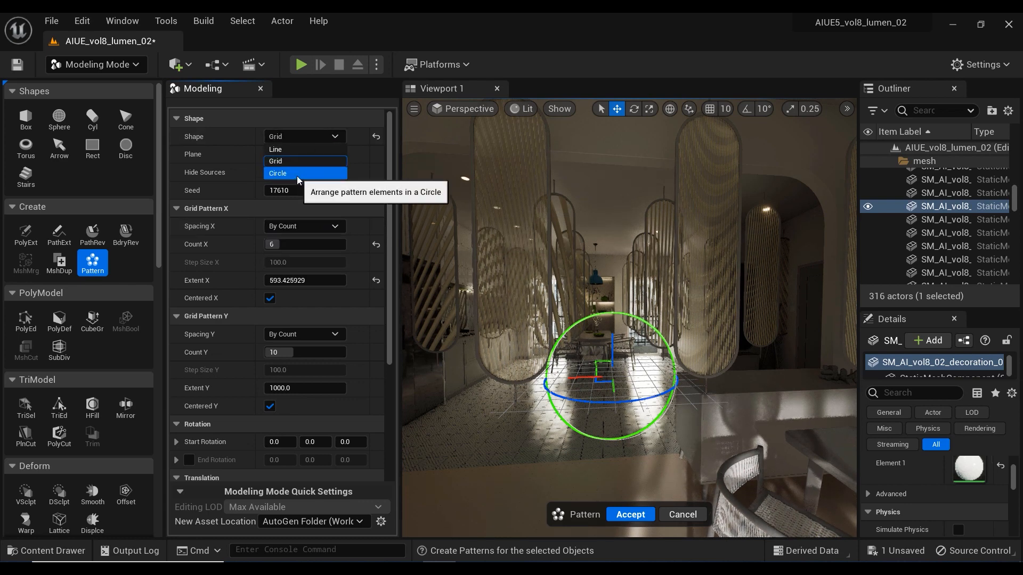
{"action": "left_click", "coordinate": [278, 174]}
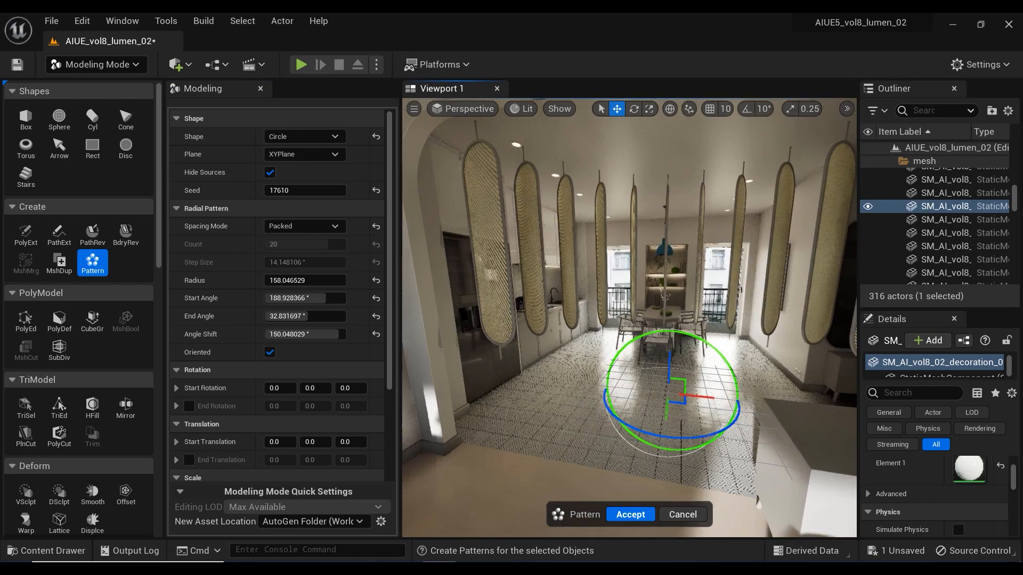
{"action": "mouse_move", "coordinate": [295, 280]}
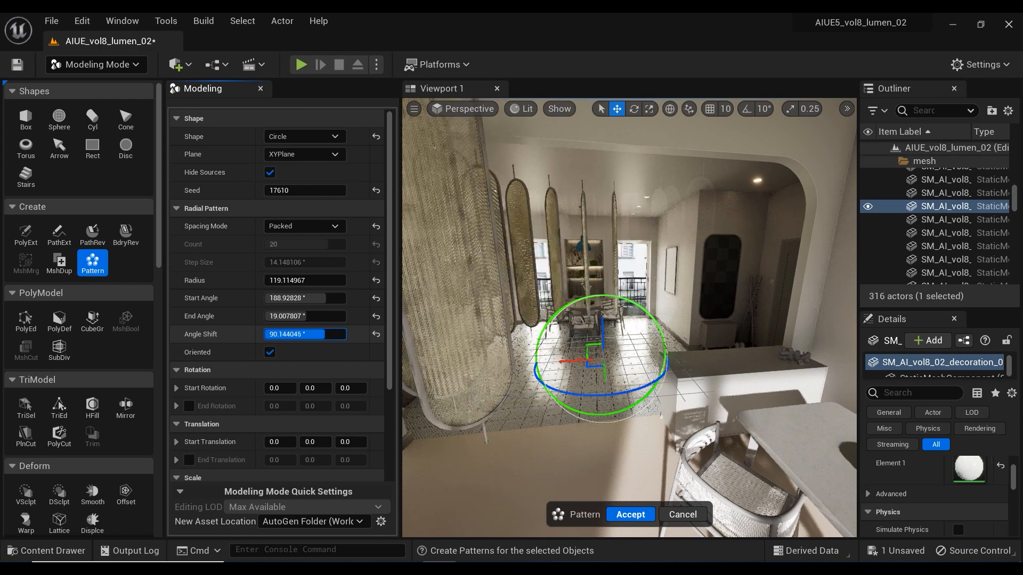
{"action": "type", "text": "180.0"}
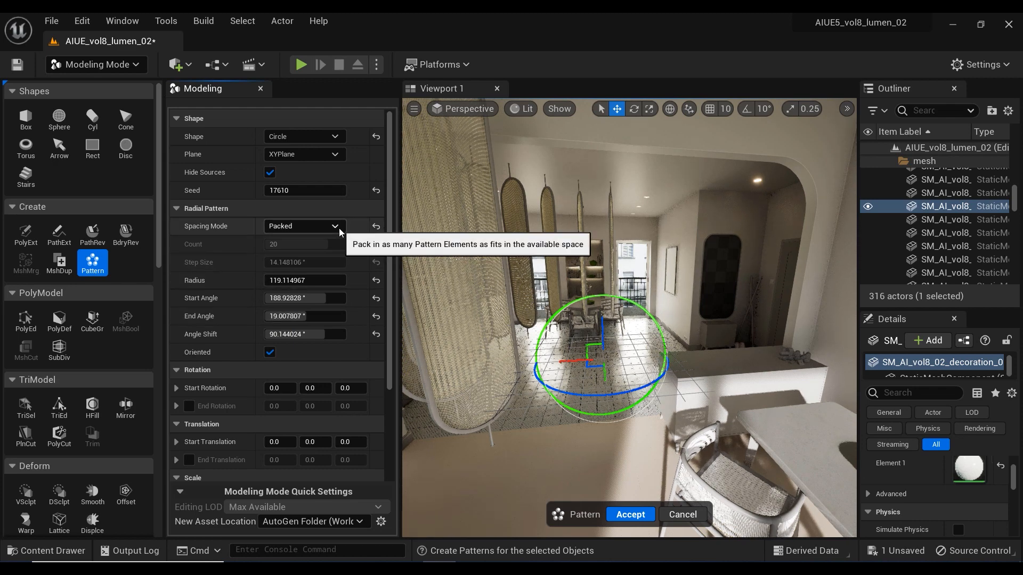
{"action": "left_click", "coordinate": [304, 226]}
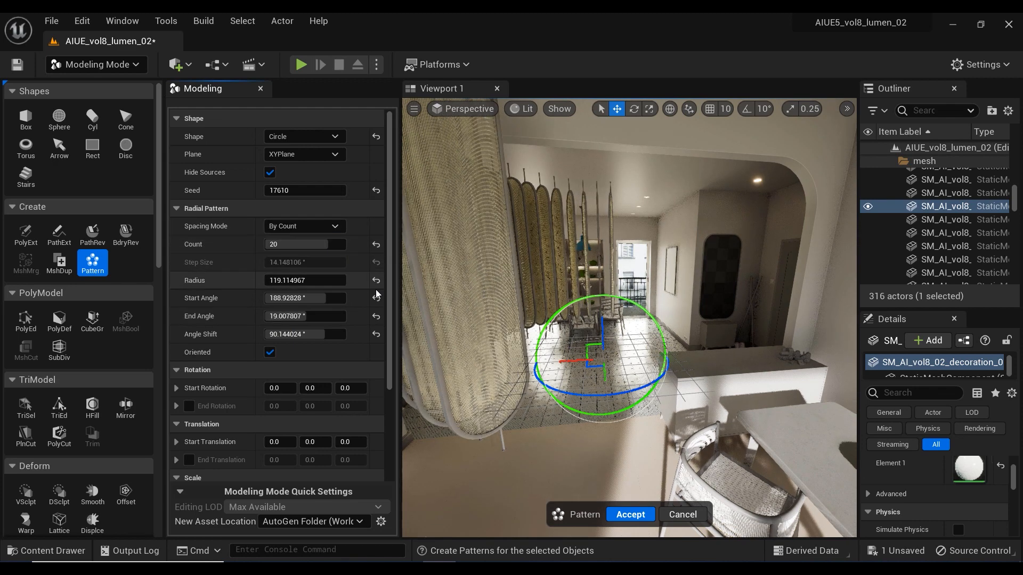
{"action": "type", "text": "14"}
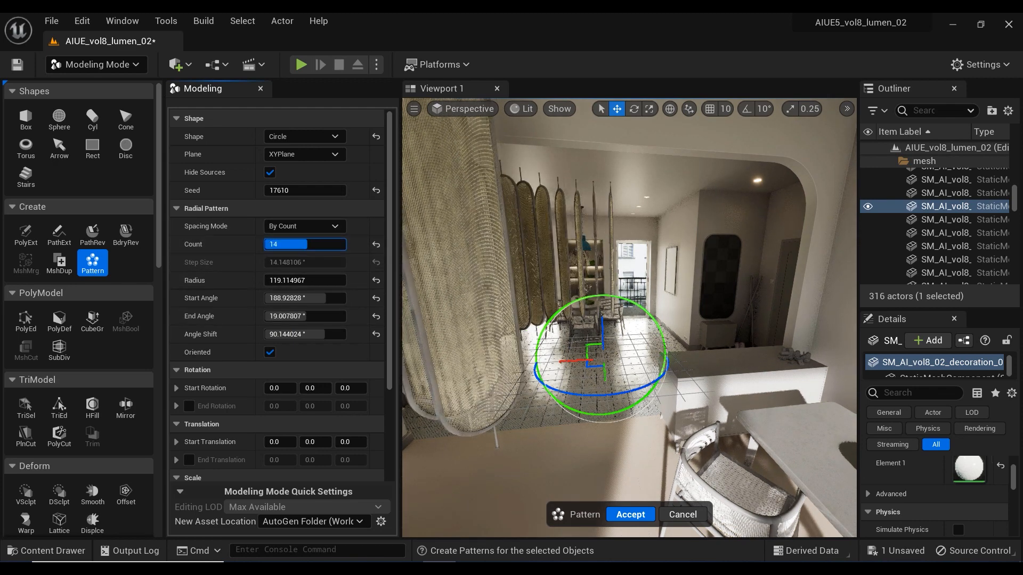
{"action": "type", "text": "10"}
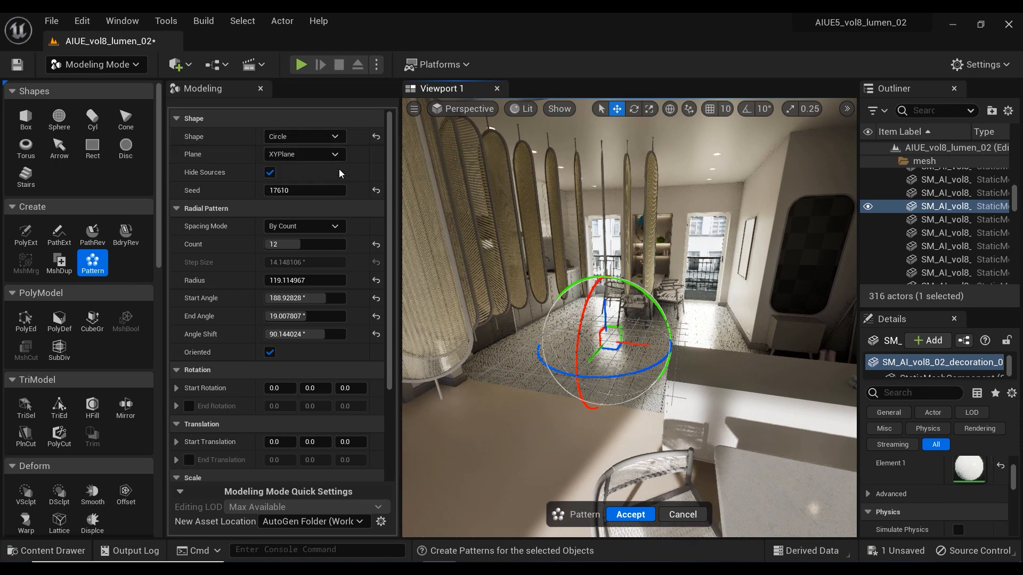
Step: Make a Line pattern of 3 copies By Count, with adjusted extent and Start Translation Y
{"action": "left_click", "coordinate": [303, 137]}
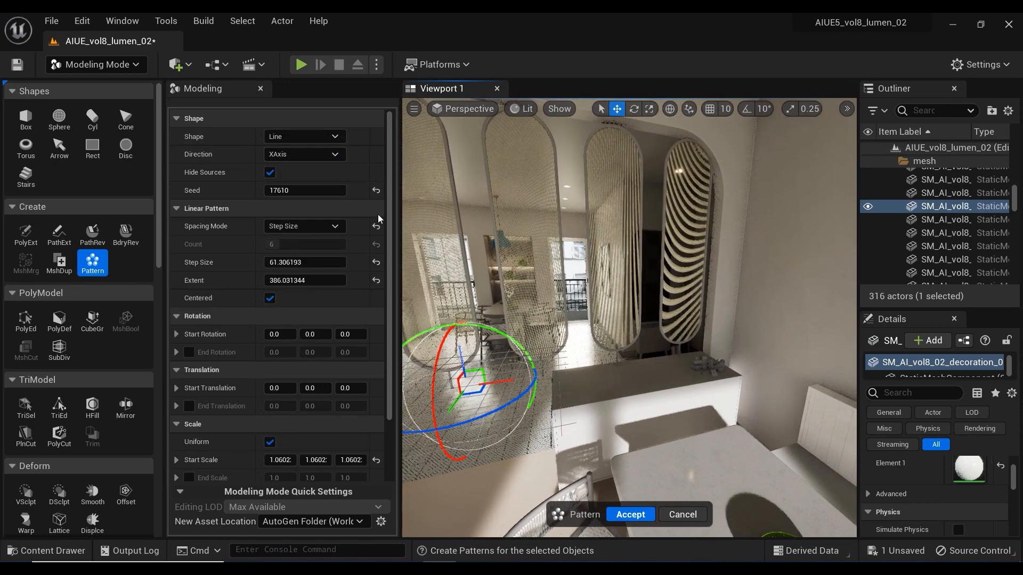
{"action": "left_click", "coordinate": [305, 226]}
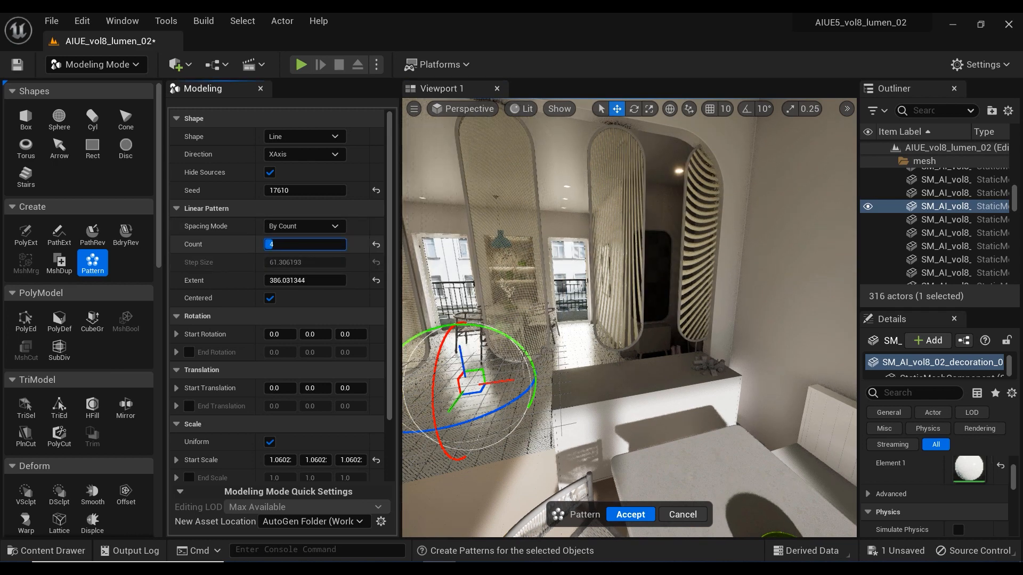
{"action": "type", "text": "3"}
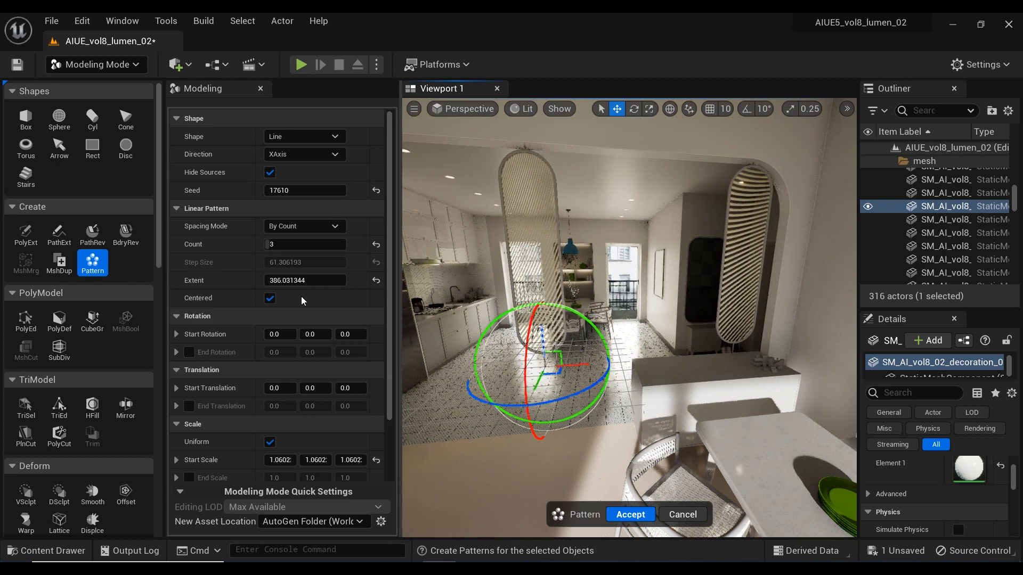
{"action": "type", "text": "257.443403"}
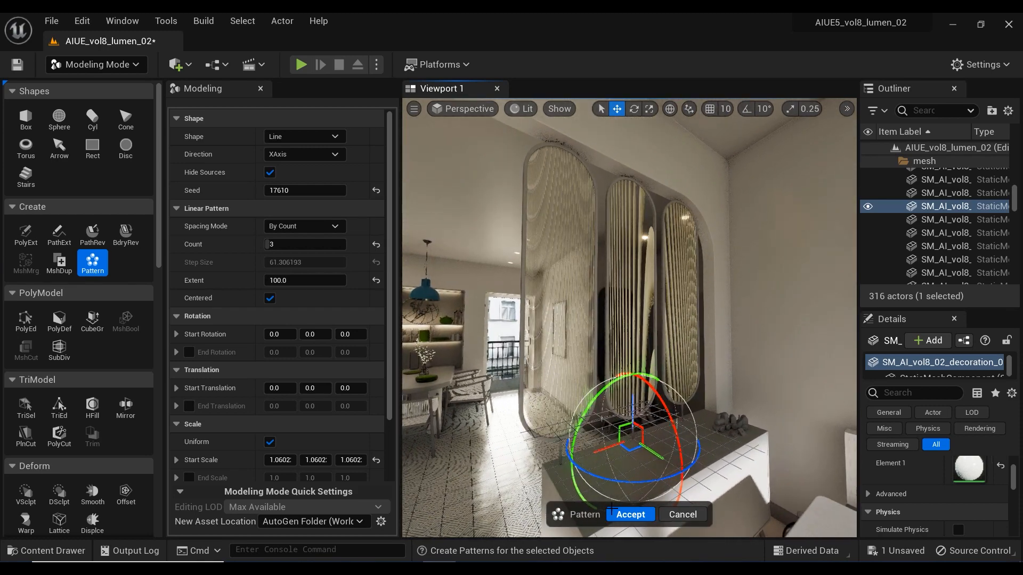
{"action": "type", "text": "-0.22"}
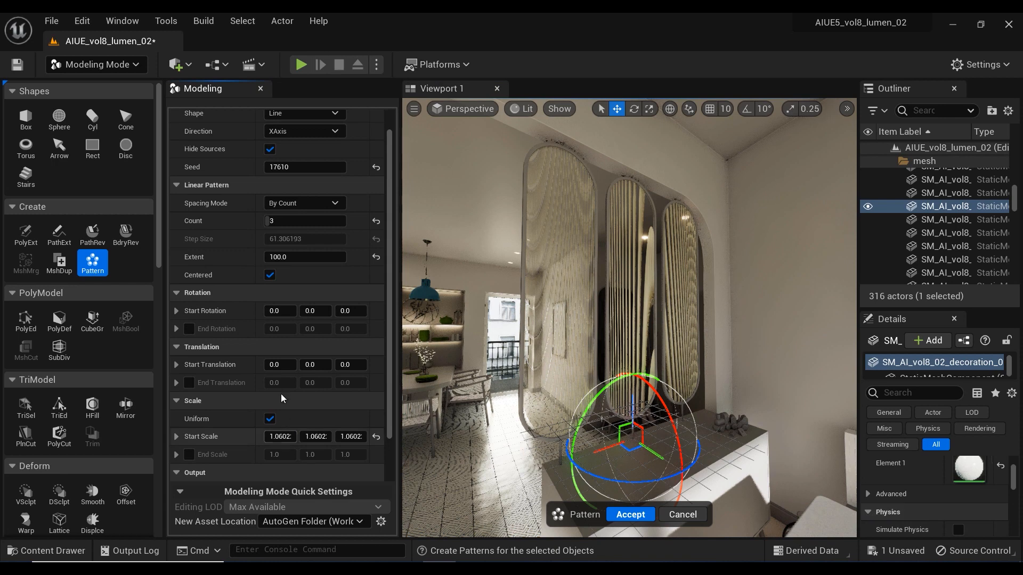
{"action": "type", "text": "0.96"}
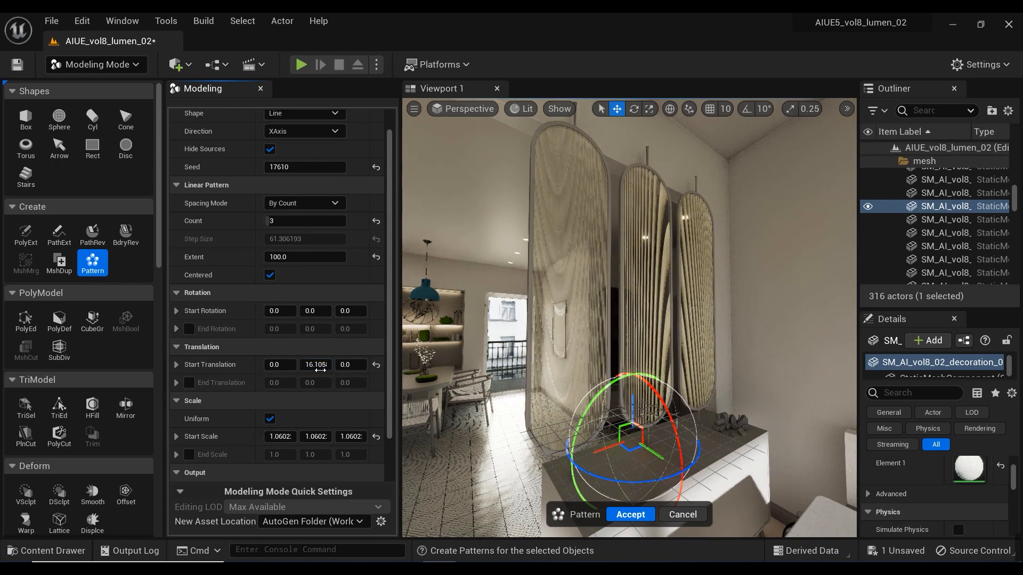
{"action": "key", "text": "Ctrl+Z"}
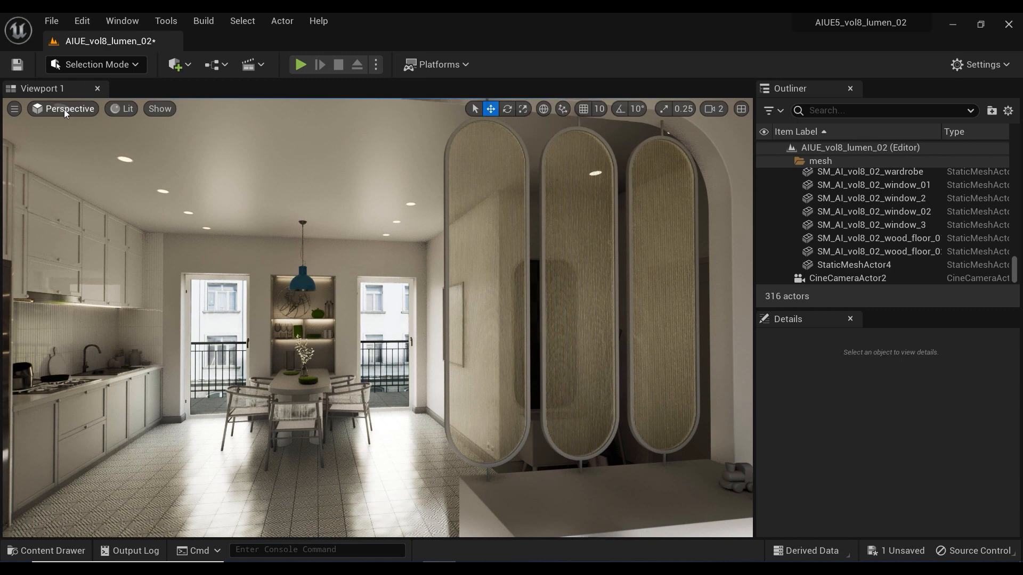
Step: Pilot CineCameraActor2 from the viewport's placed cameras list
{"action": "left_click", "coordinate": [62, 108]}
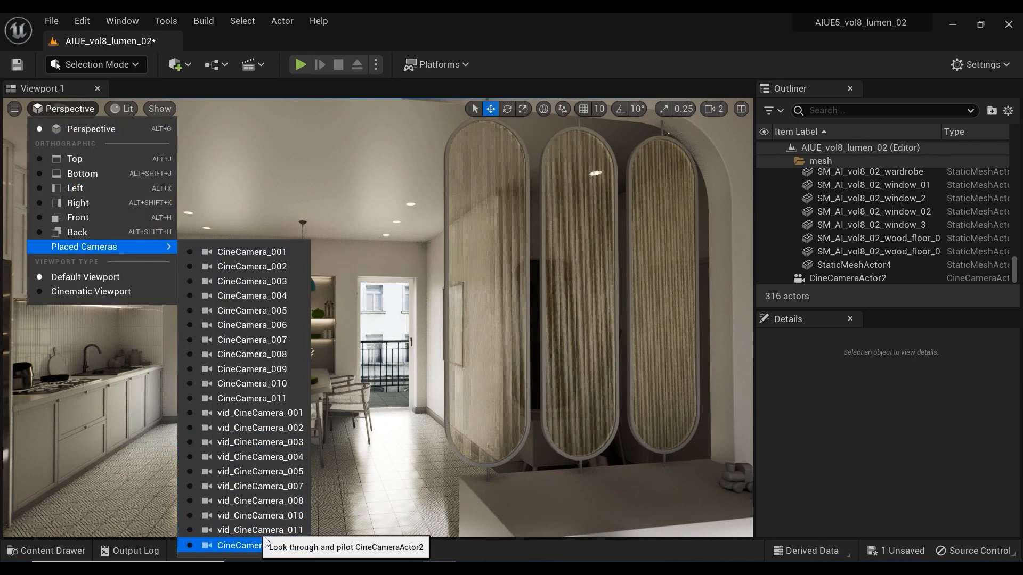
{"action": "left_click", "coordinate": [236, 545]}
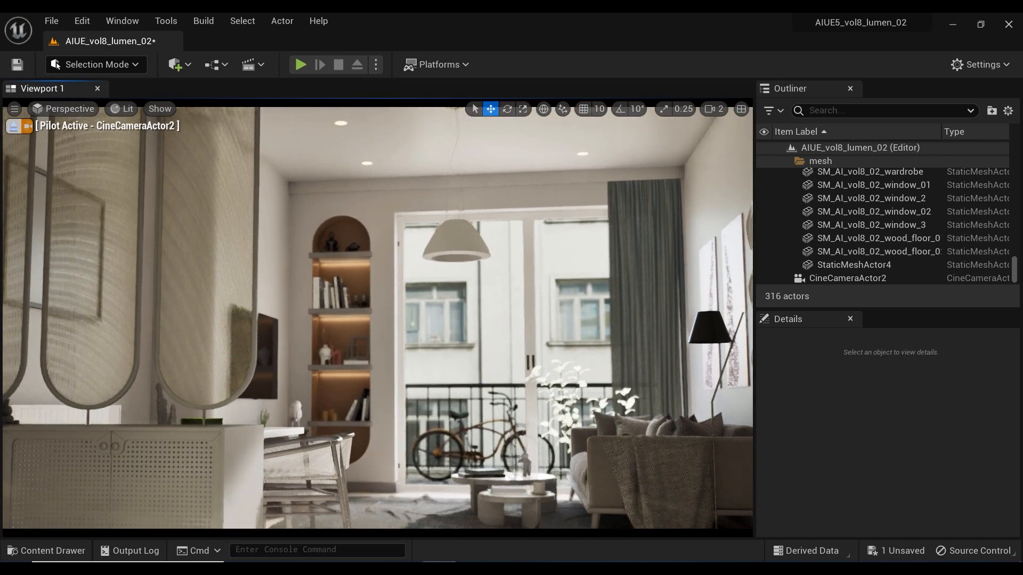